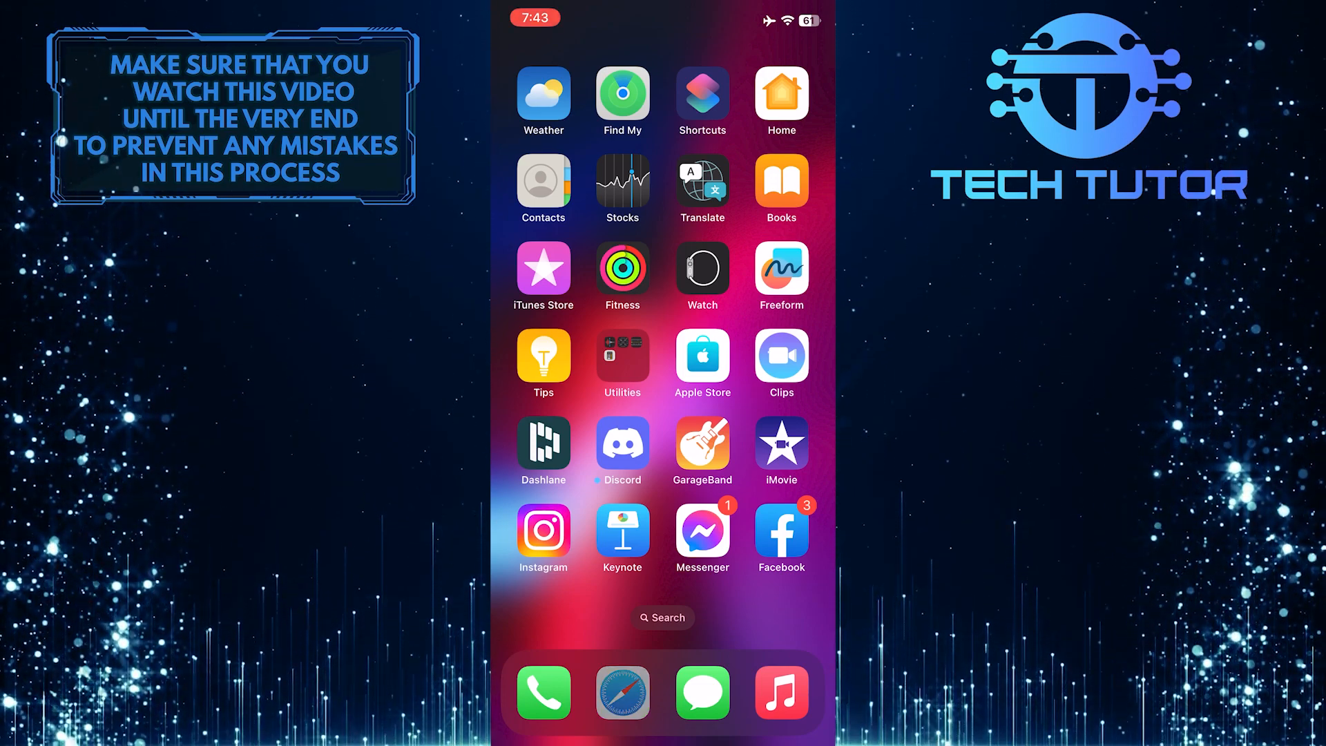
# Step: Search the web in Safari for "blank character"
pyautogui.click(622, 693)
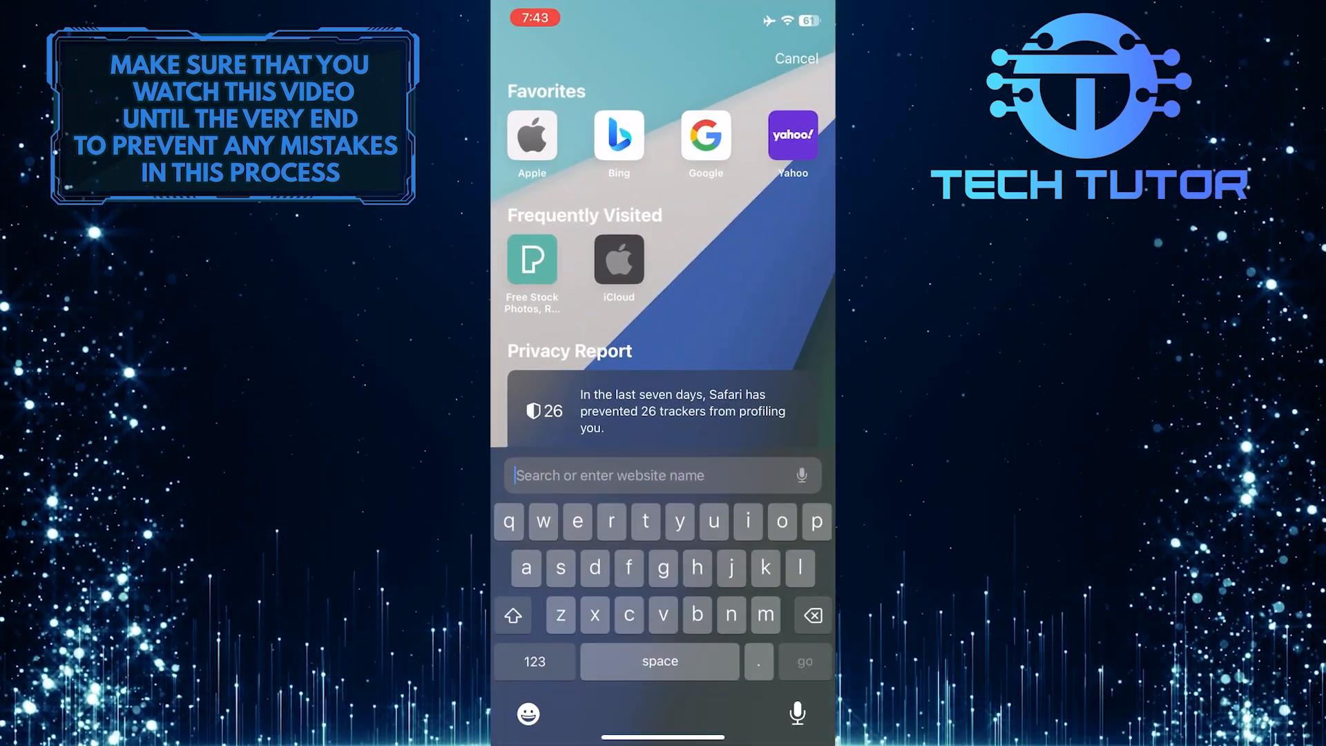
pyautogui.write('blank character')
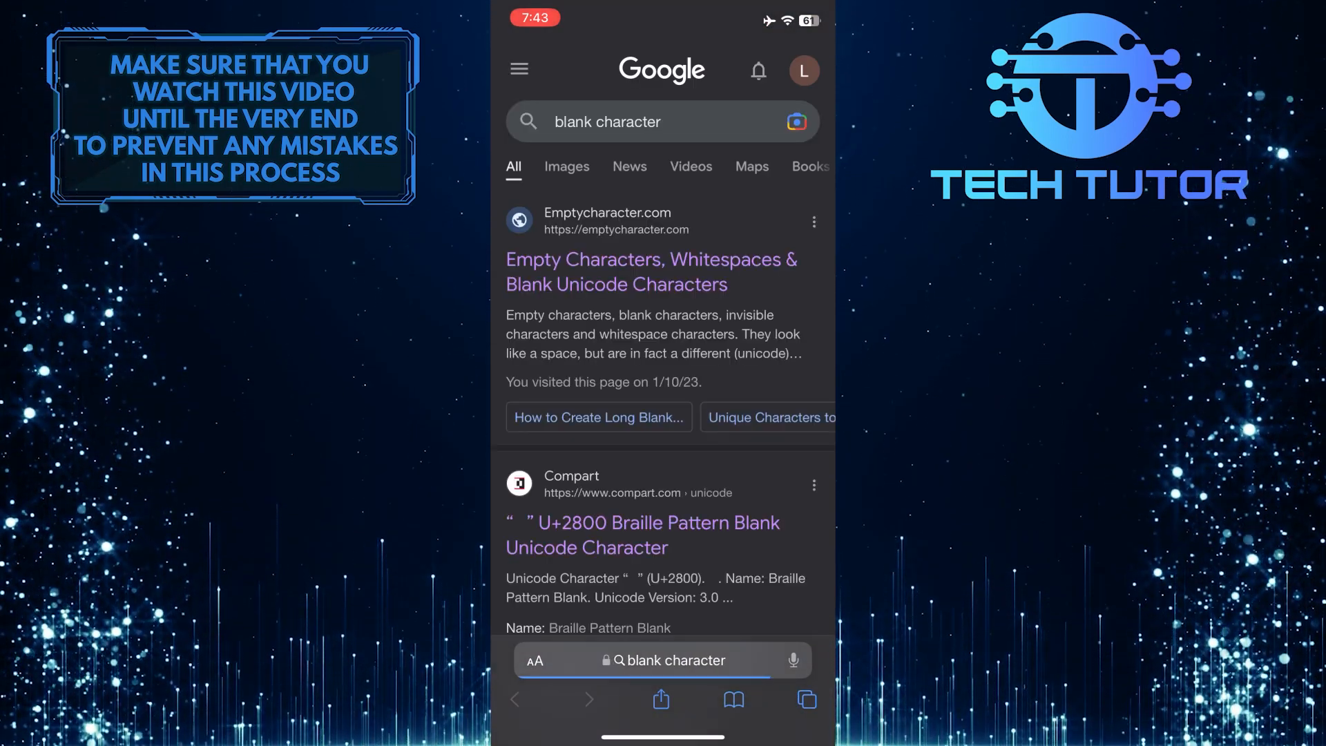
# Step: Copy the Braille Pattern Blank character (U+2800) from its Compart page
pyautogui.scroll(-3)
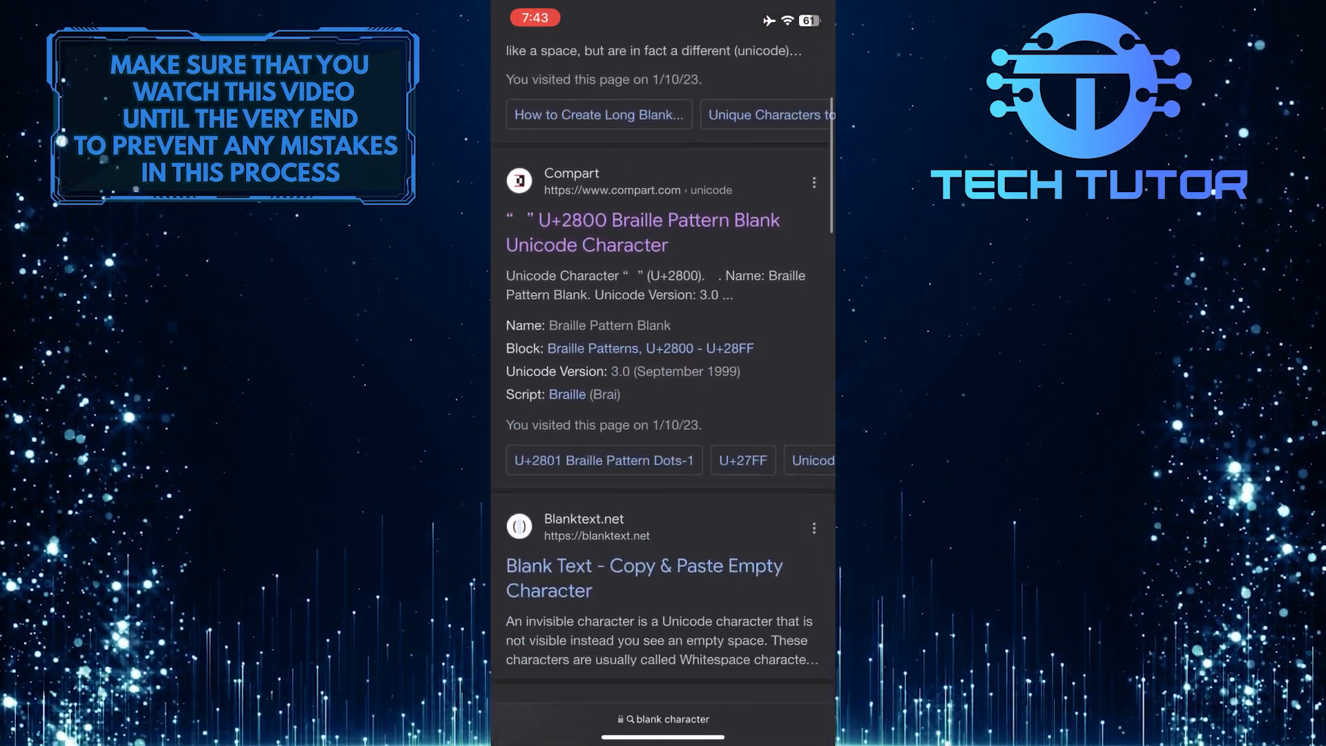
pyautogui.scroll(-3)
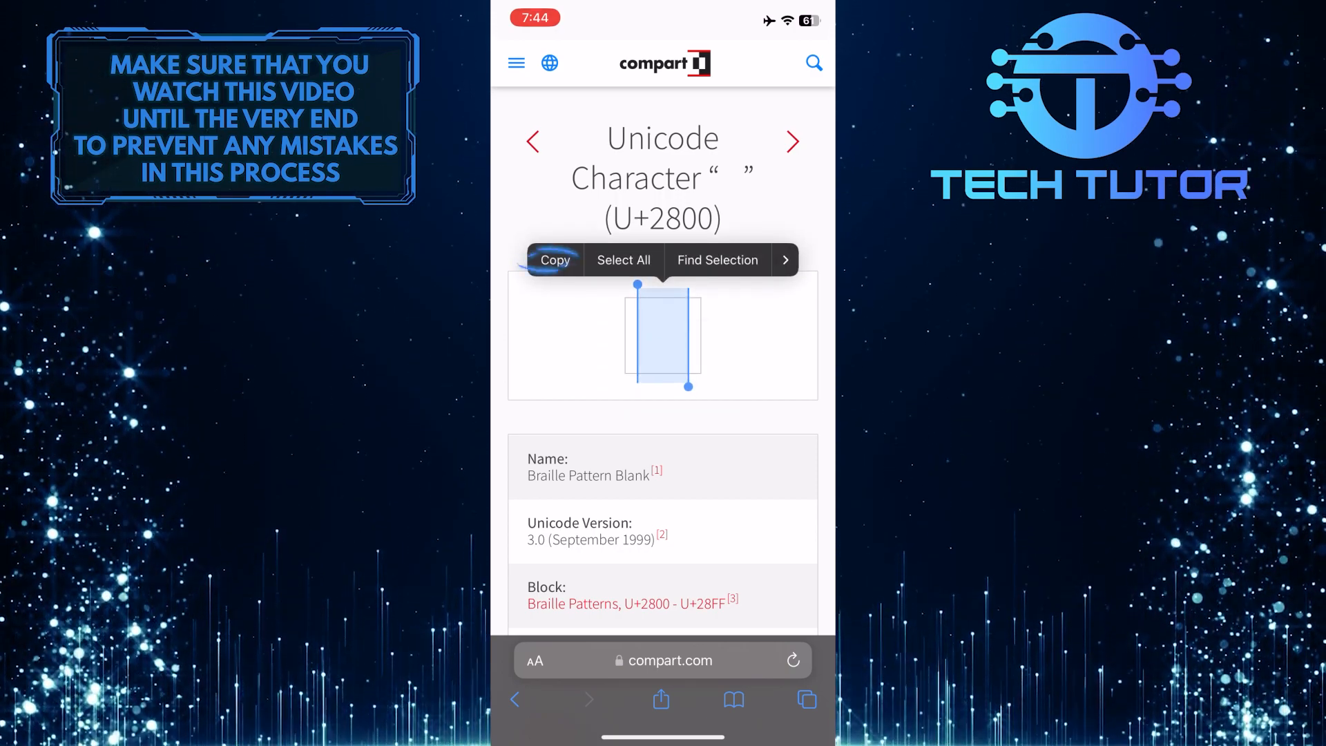
pyautogui.click(555, 259)
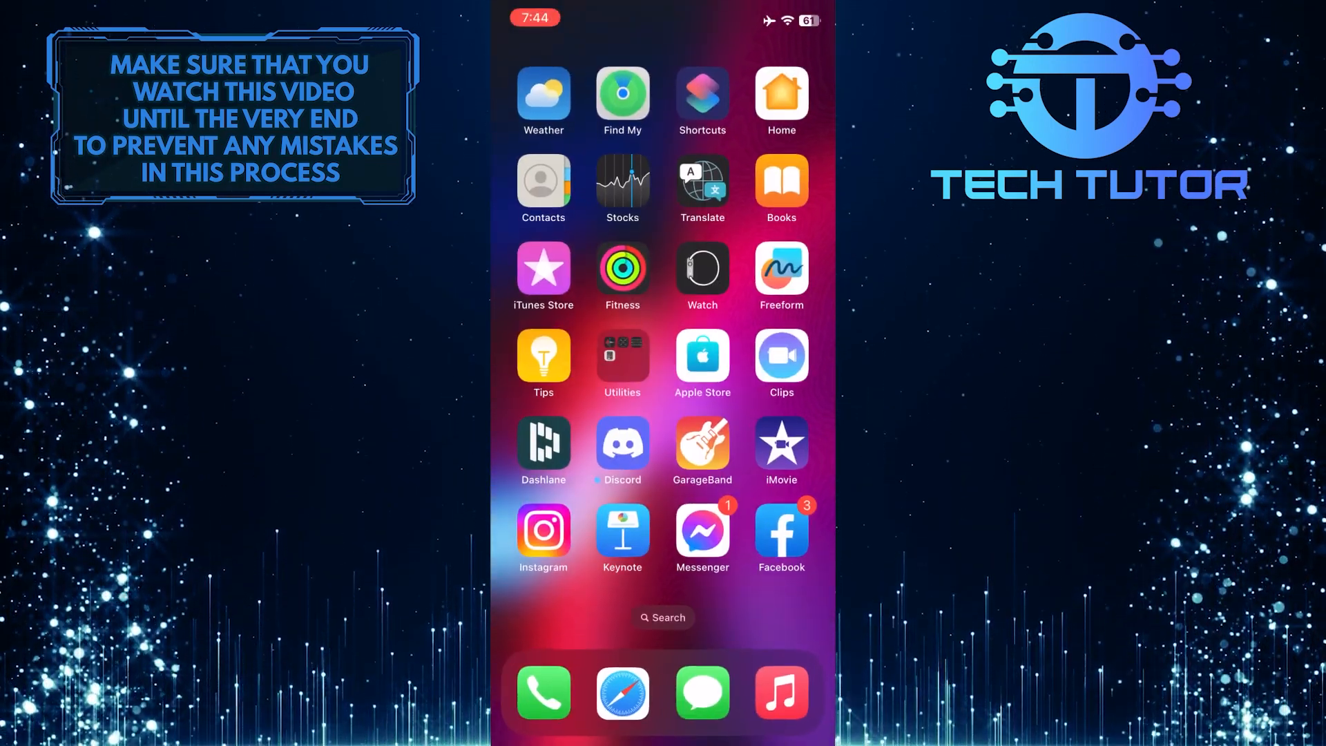
# Step: Start a new highlight from the profile using the yellow-flowers story
pyautogui.click(542, 529)
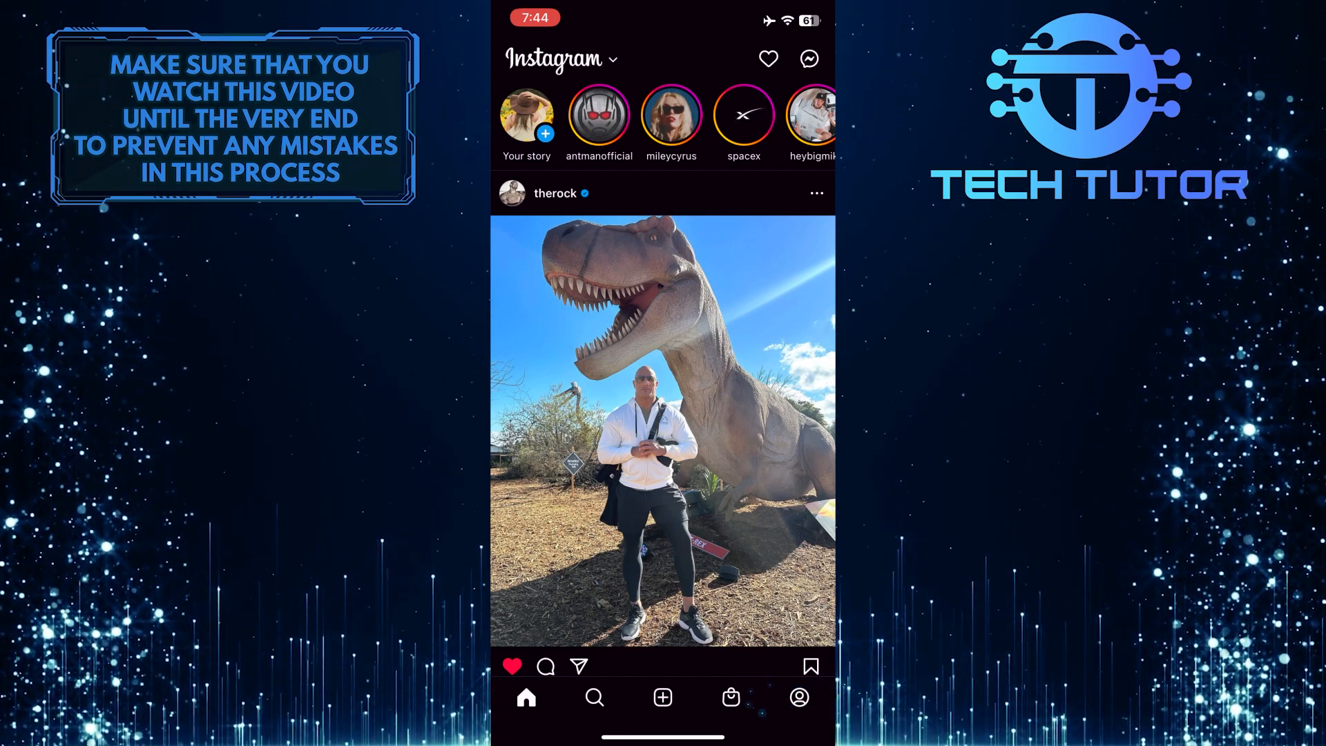
pyautogui.click(799, 698)
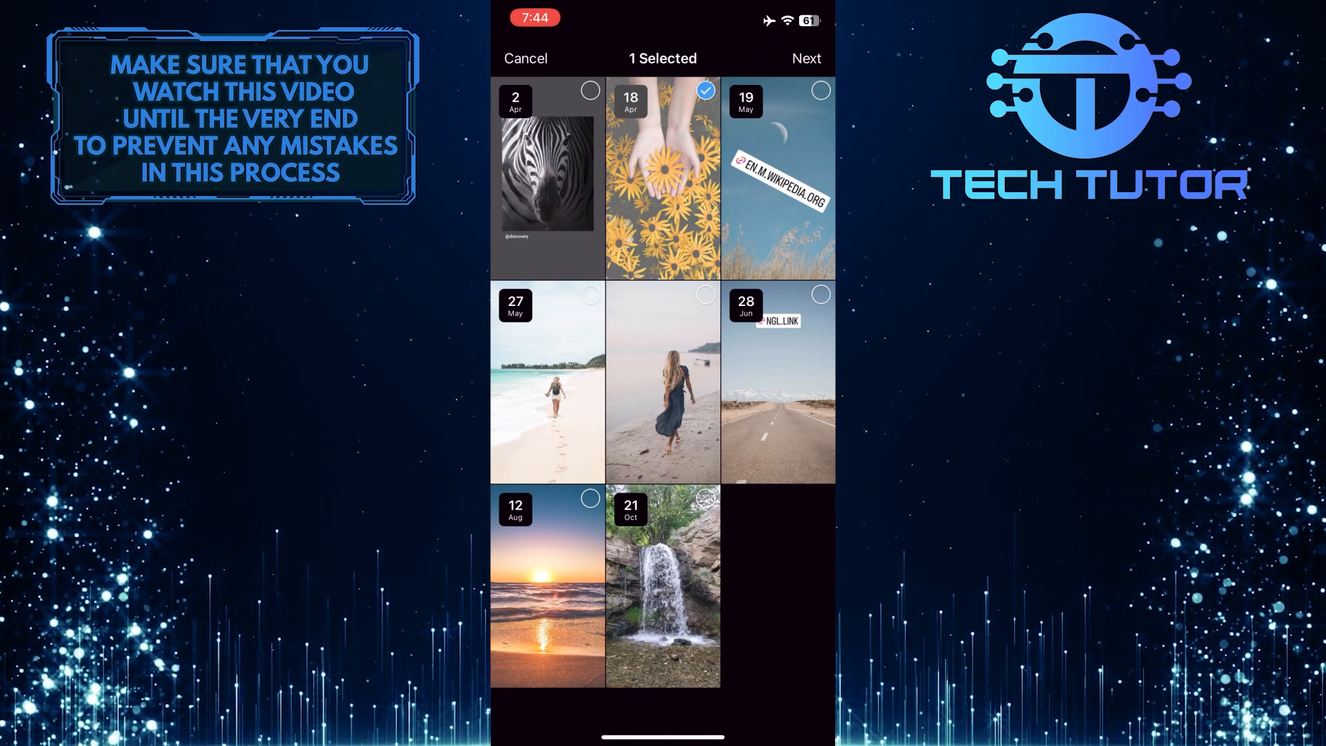
pyautogui.click(807, 58)
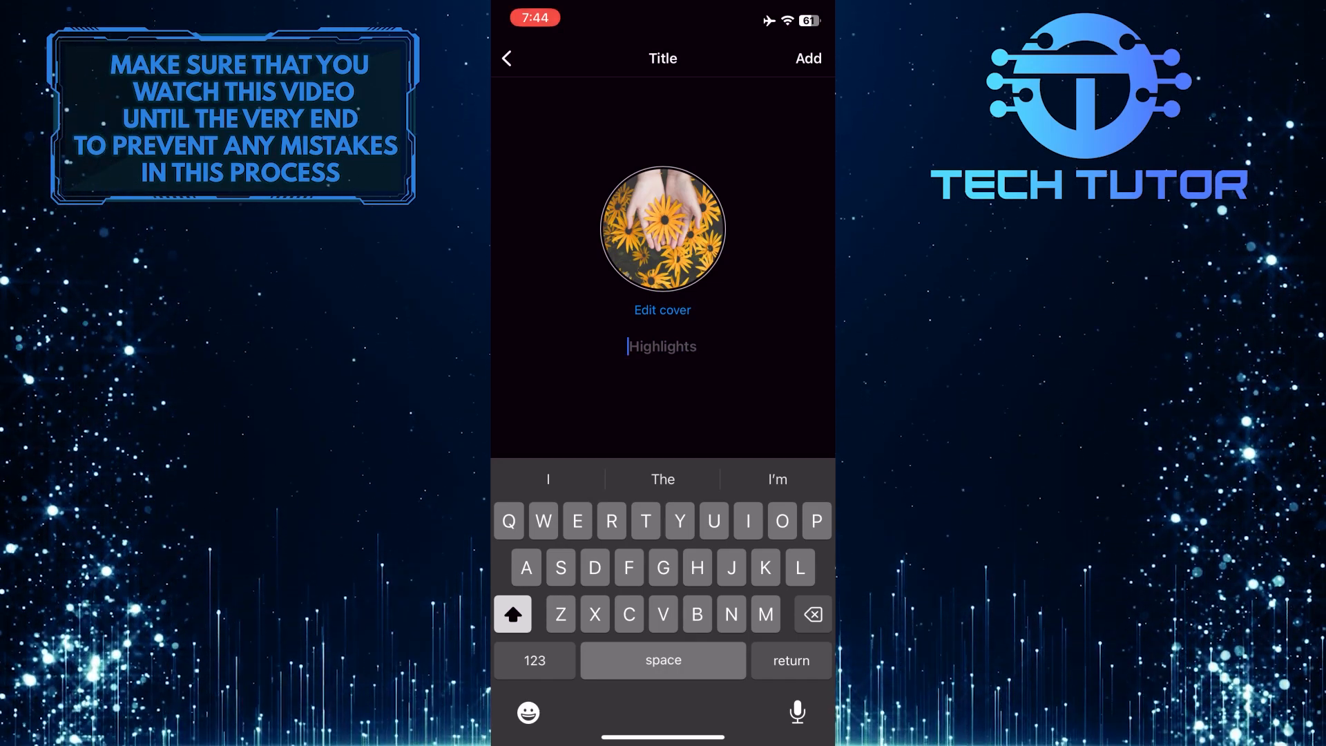
# Step: Paste the blank Braille character as the flowers highlight's title and add it
pyautogui.click(662, 346)
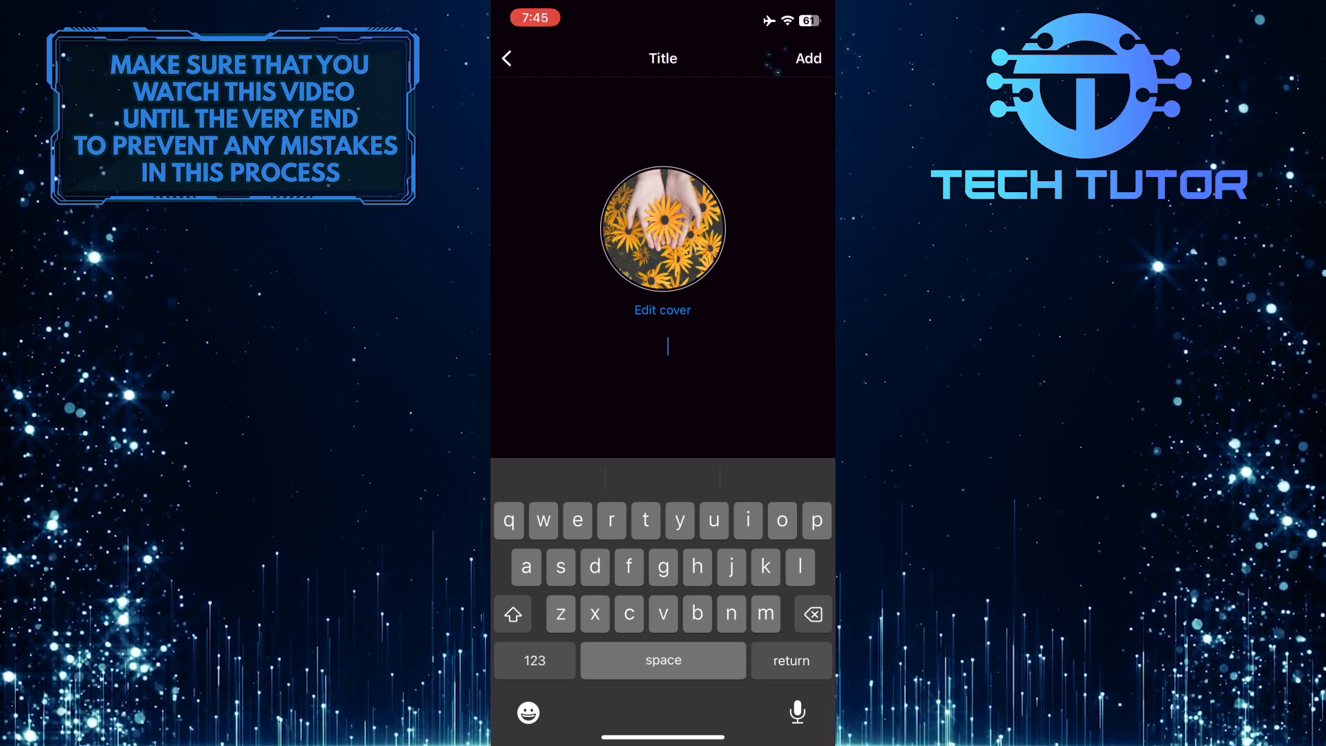
pyautogui.click(510, 58)
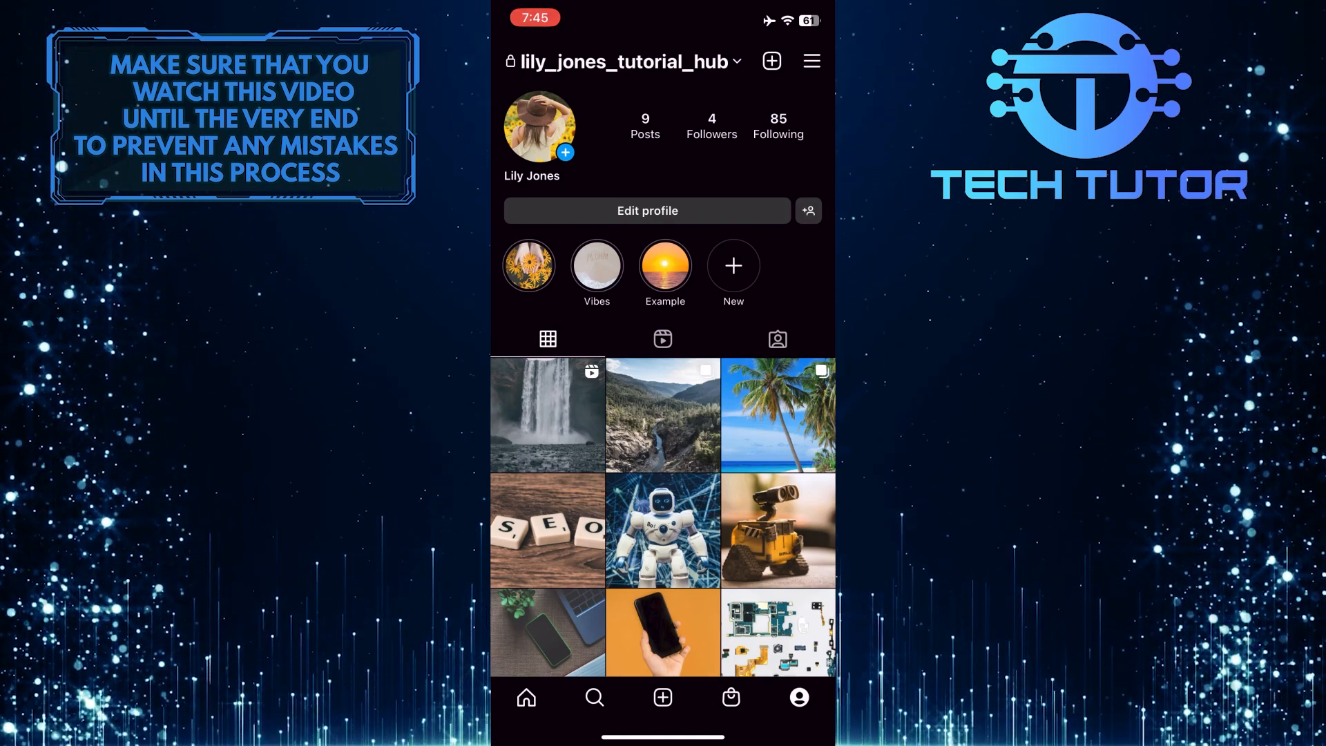
# Step: Open the Vibes highlight and choose Edit highlight from its More menu
pyautogui.click(596, 266)
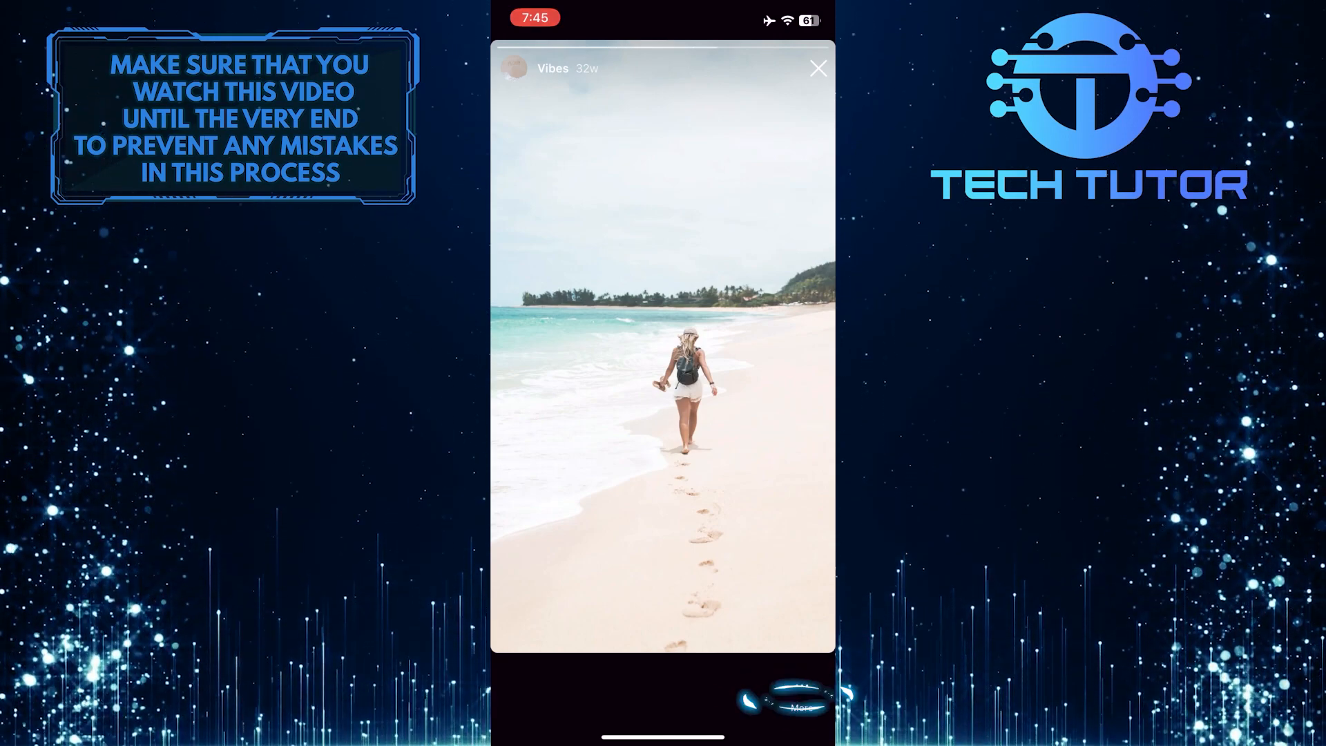
pyautogui.click(797, 705)
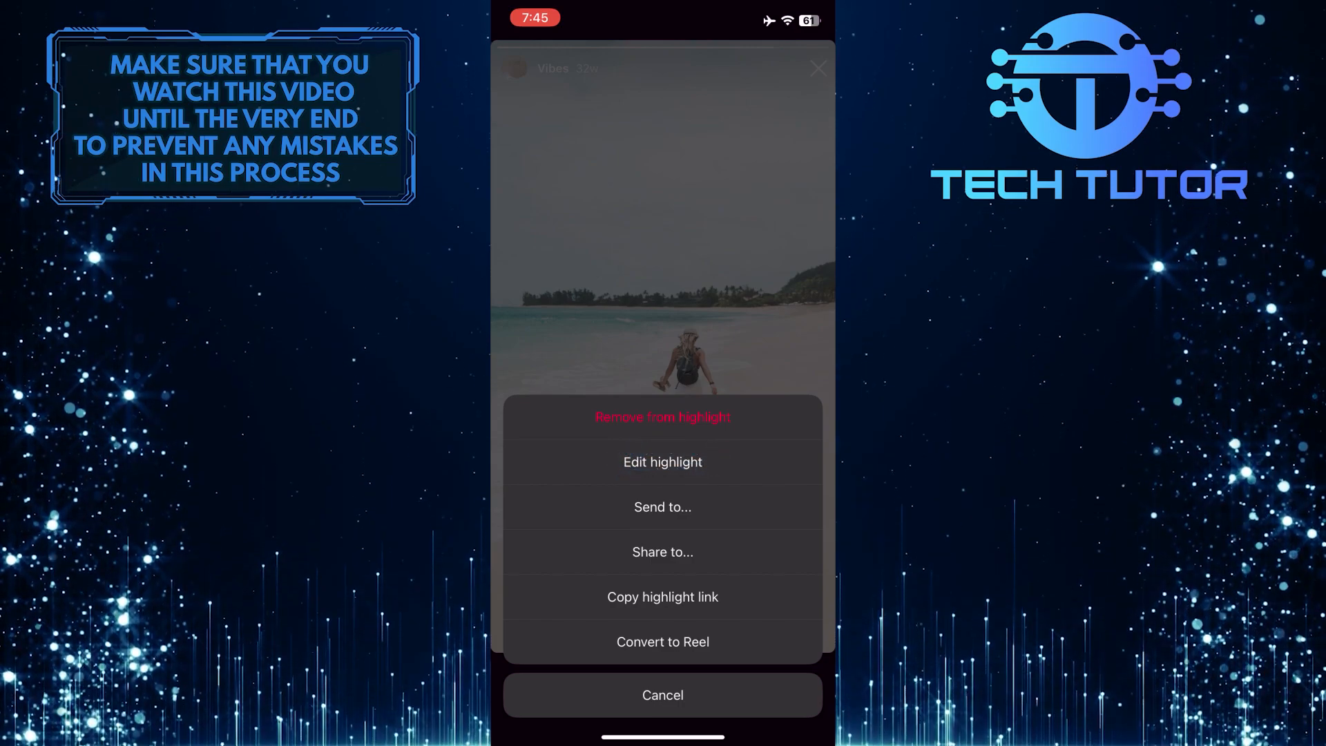
pyautogui.click(662, 462)
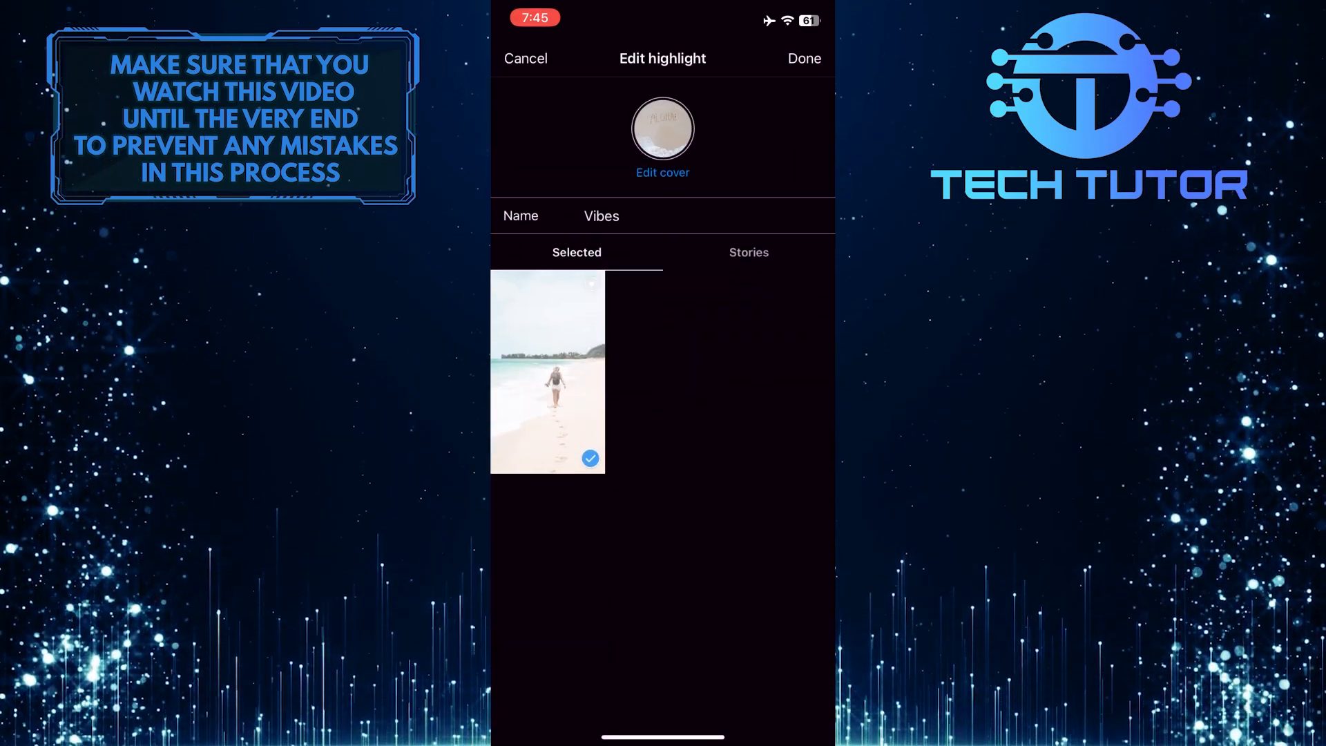
# Step: Clear the name "Vibes", paste the blank character instead, and save
pyautogui.click(601, 215)
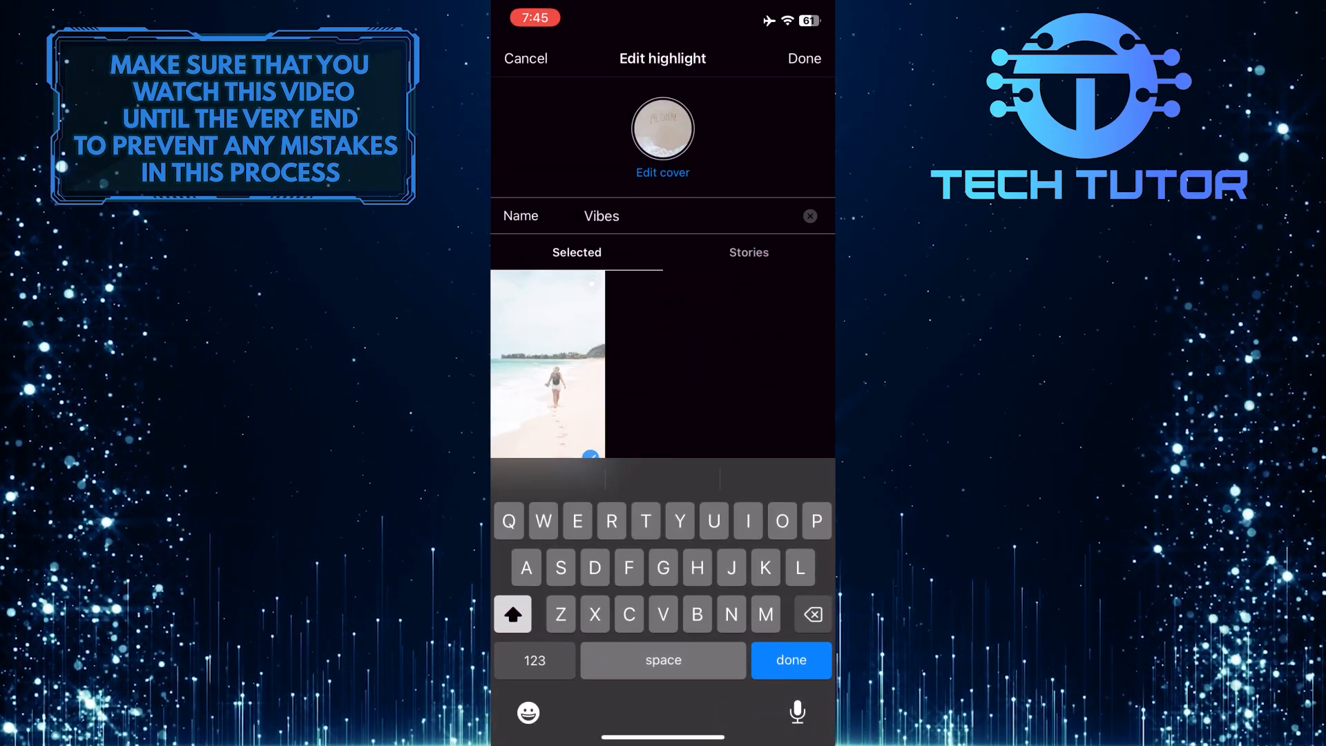
pyautogui.click(809, 215)
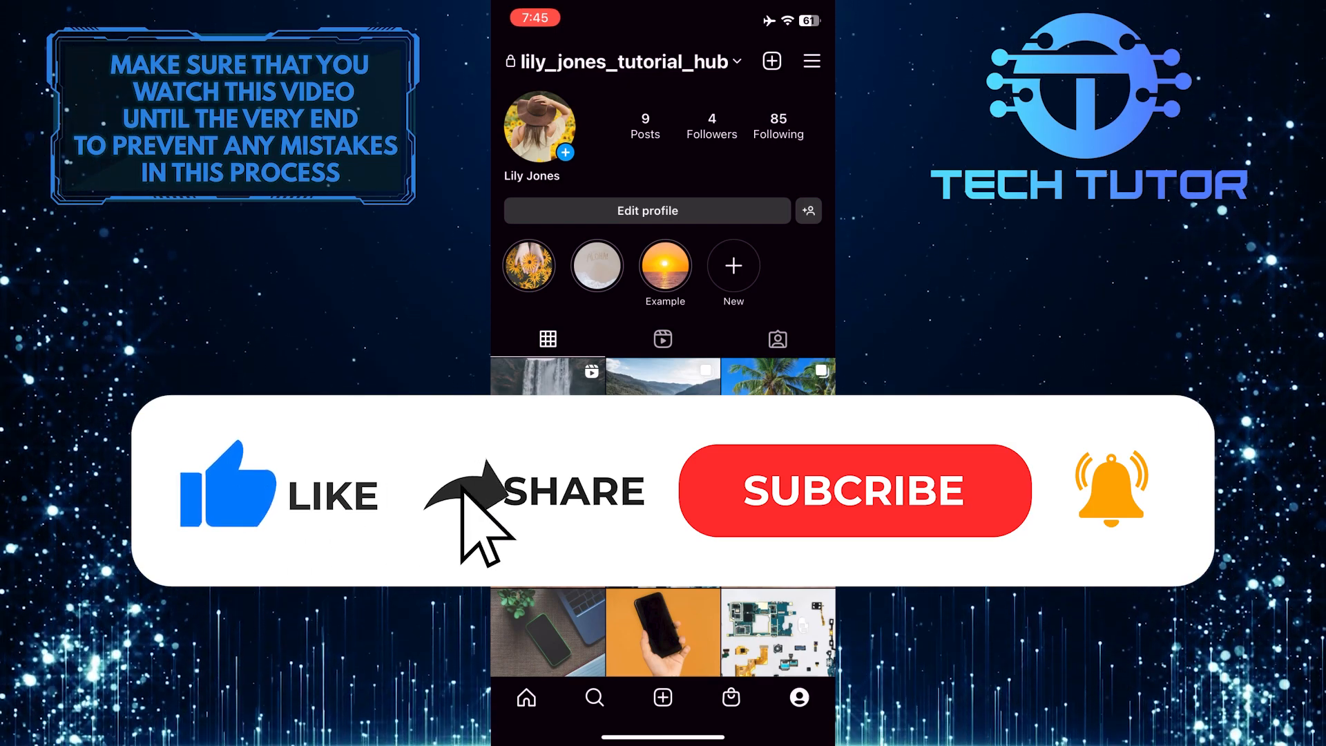
pyautogui.click(855, 490)
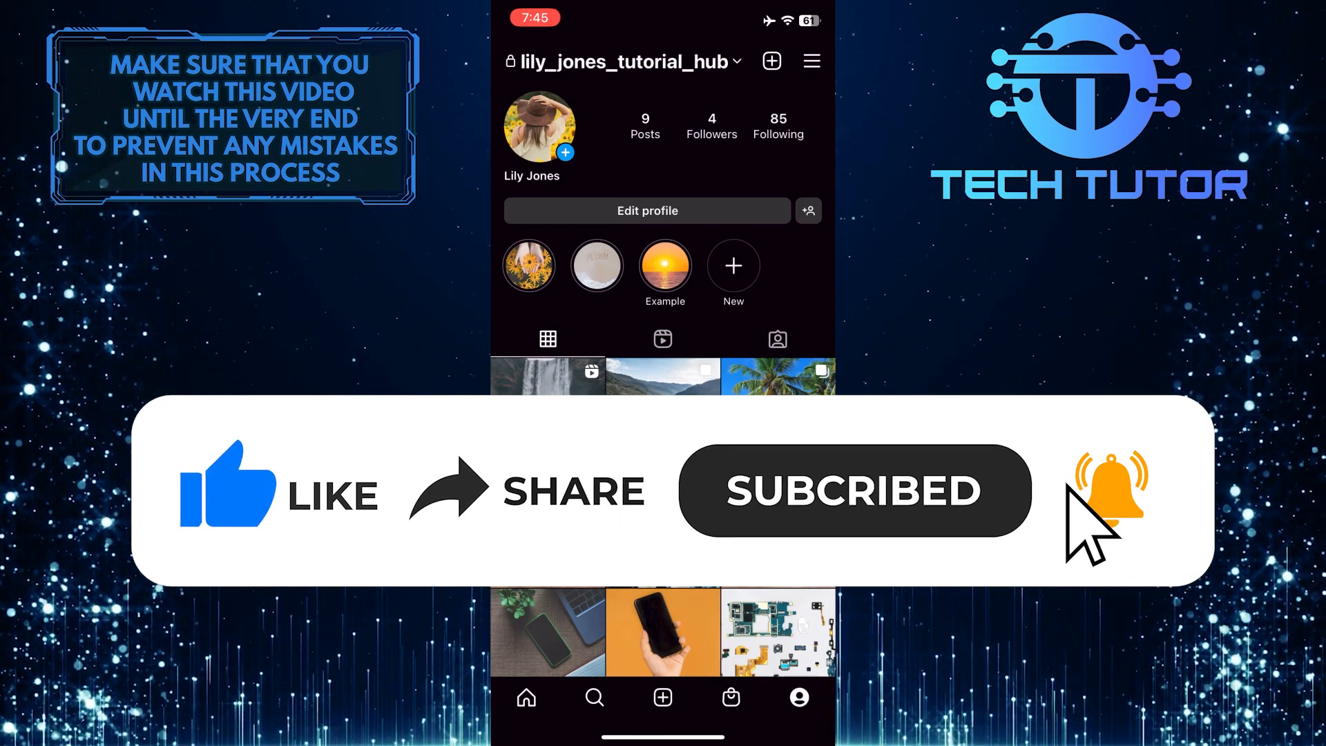